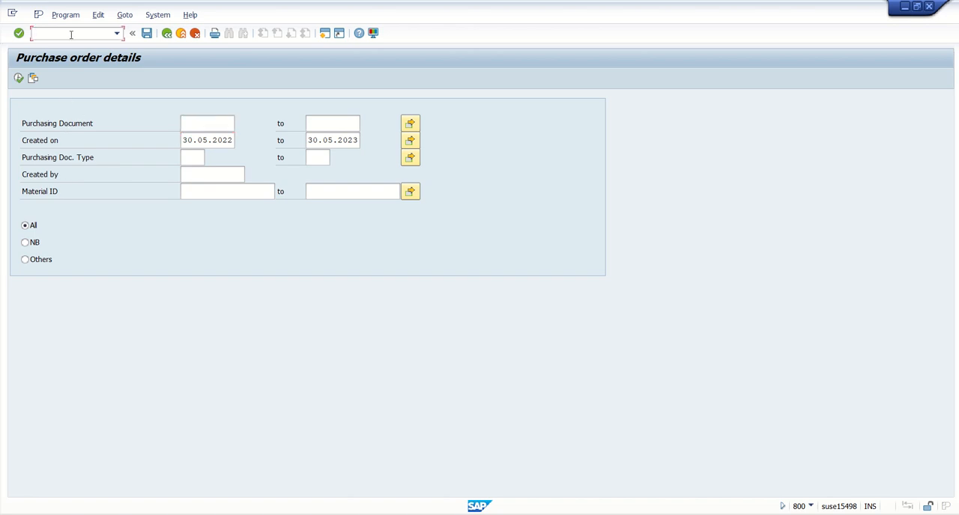
# Step: Activate the ABAP debugger with the /h command on the Purchase order details selection screen
pyautogui.write('/h')
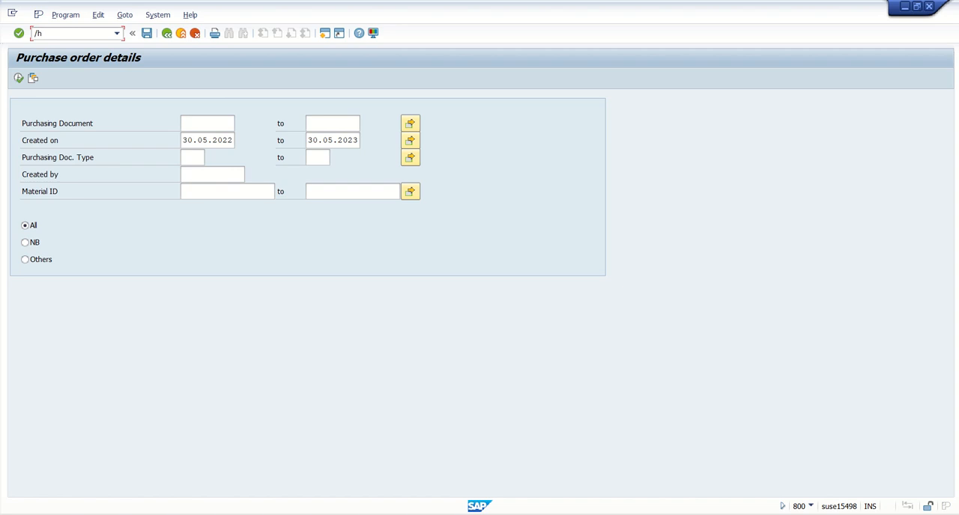
pyautogui.click(206, 123)
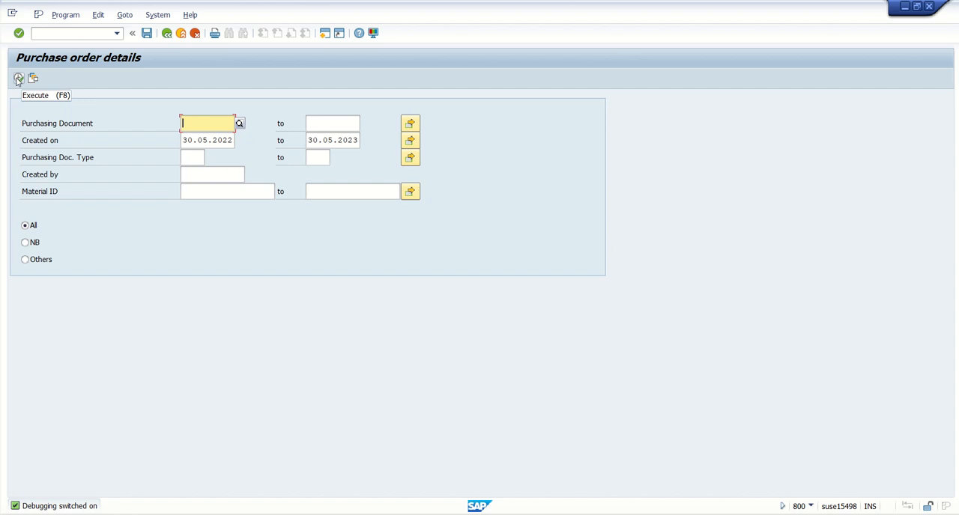
# Step: Execute the report so it opens in the ABAP Debugger on ZDEMO_PO_REPORT
pyautogui.click(18, 78)
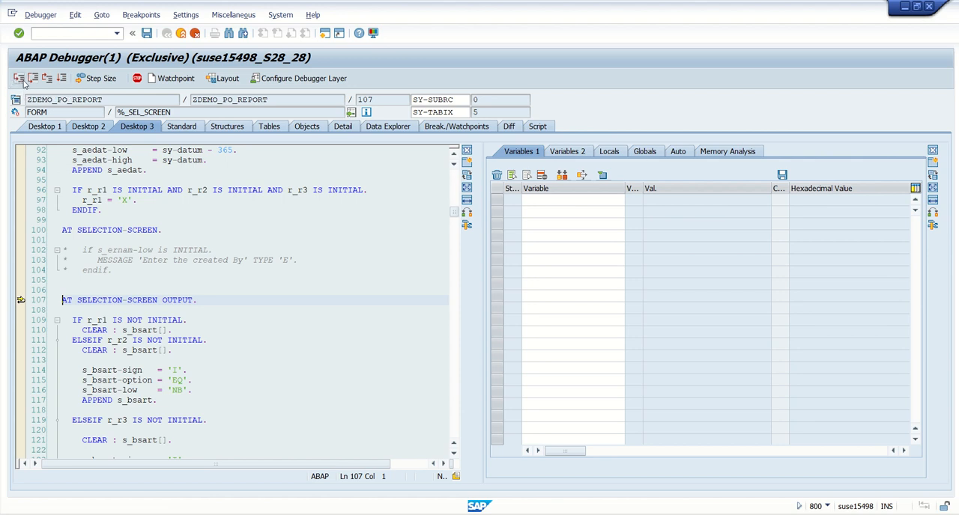
pyautogui.moveTo(18, 78)
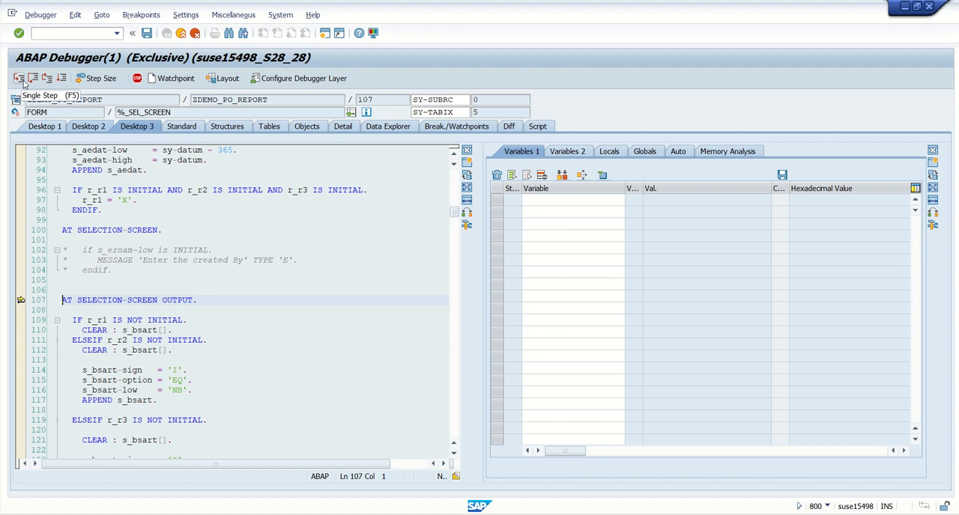
pyautogui.moveTo(33, 78)
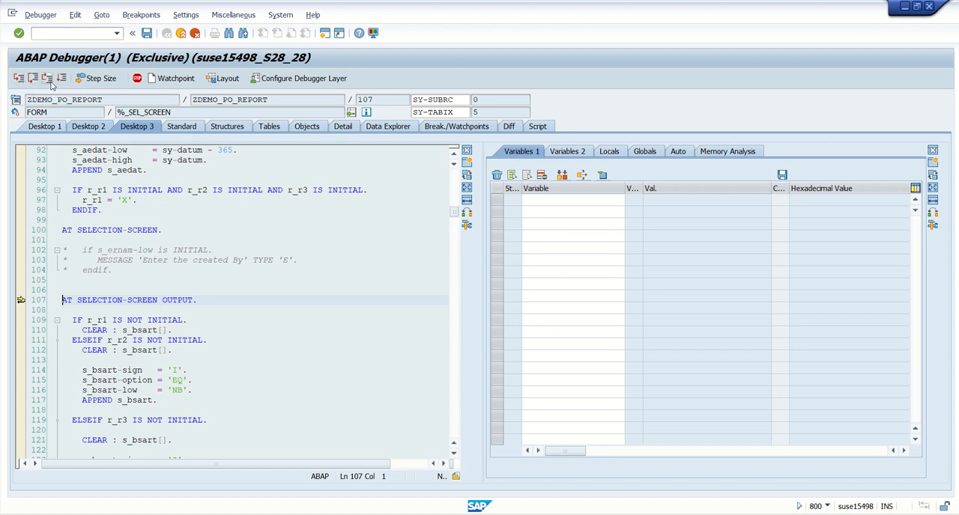
pyautogui.moveTo(48, 90)
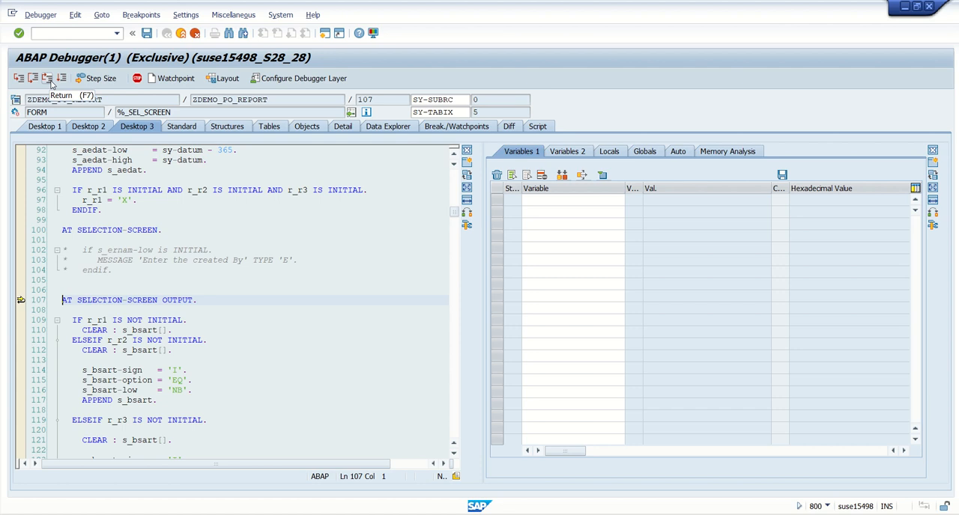
pyautogui.moveTo(63, 78)
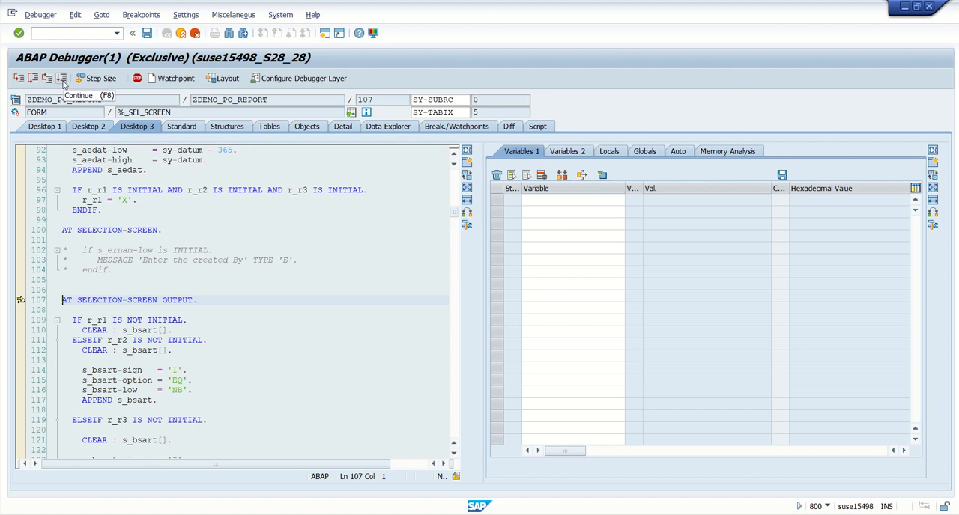
pyautogui.moveTo(18, 78)
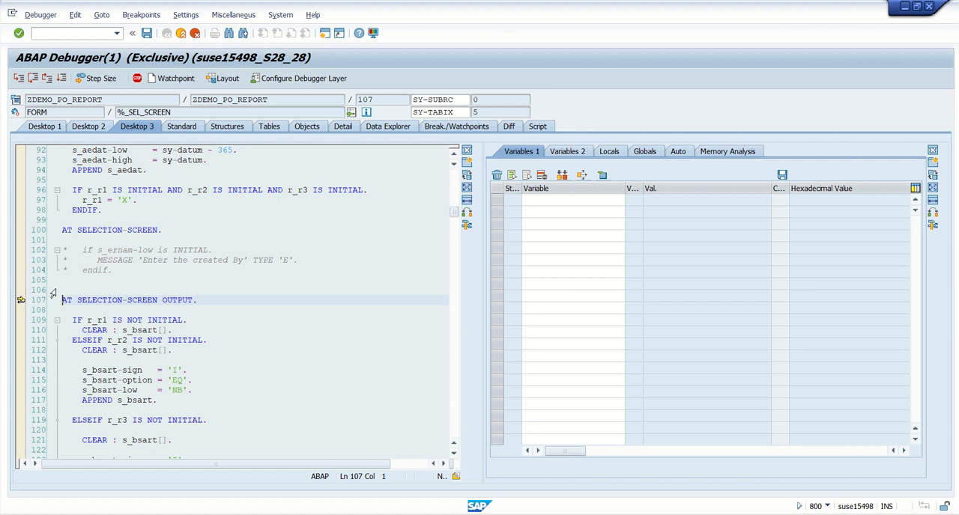
pyautogui.moveTo(18, 78)
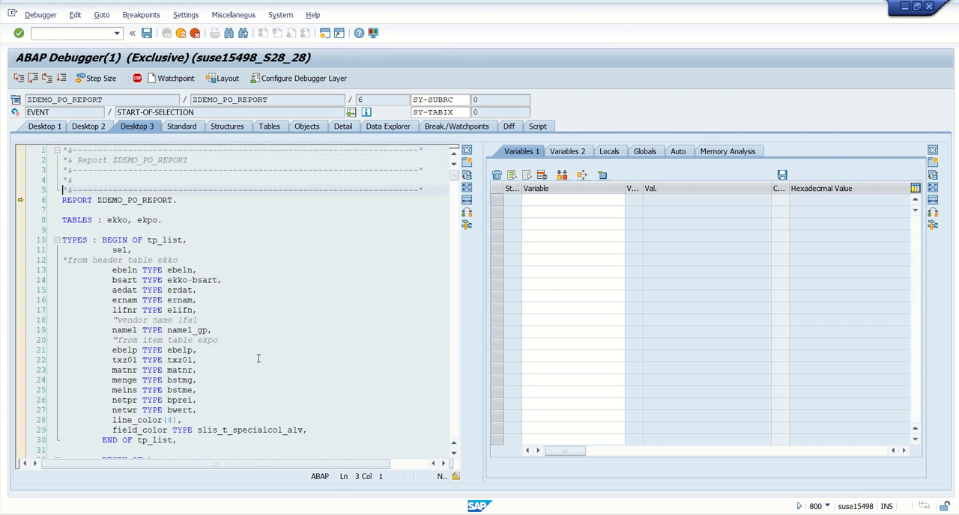
# Step: Locate and mark the PERFORM get_data statement at line 151 under START-OF-SELECTION
pyautogui.scroll(-3)
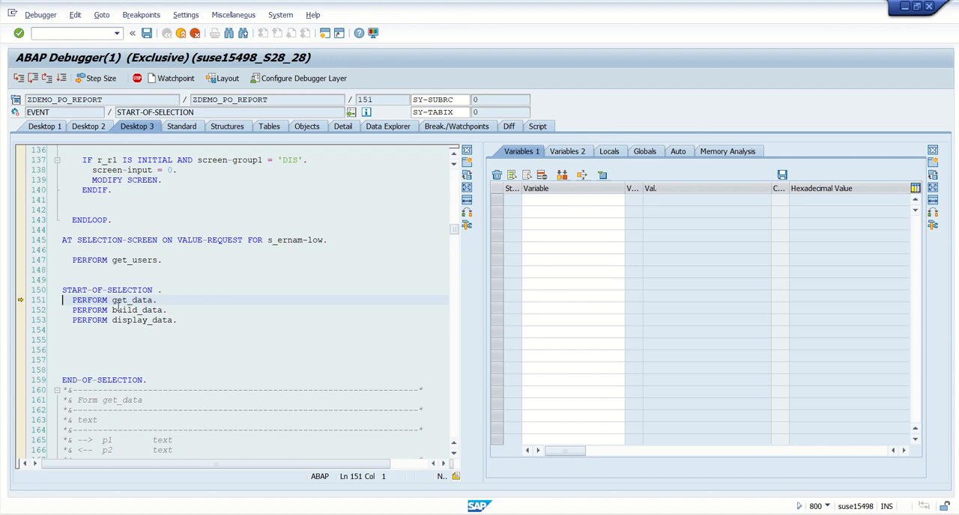
pyautogui.click(71, 299)
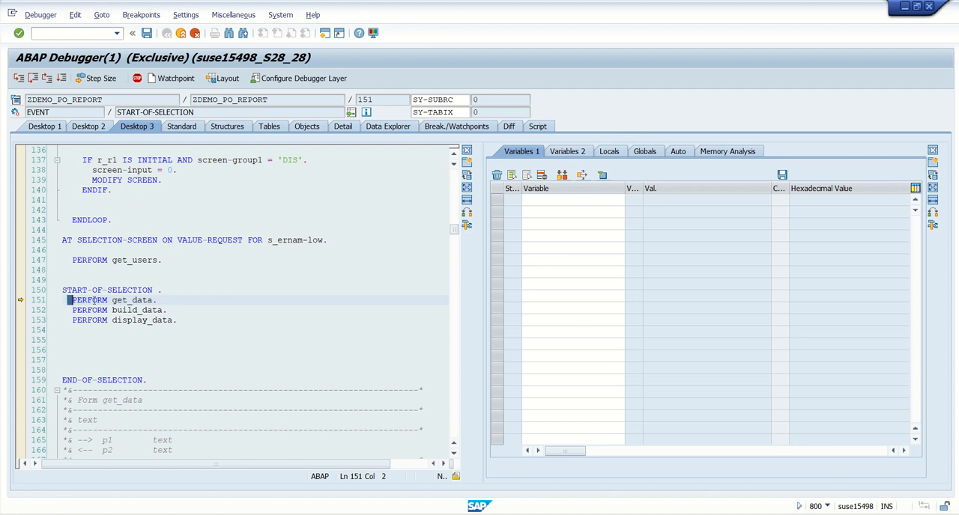
pyautogui.click(172, 299)
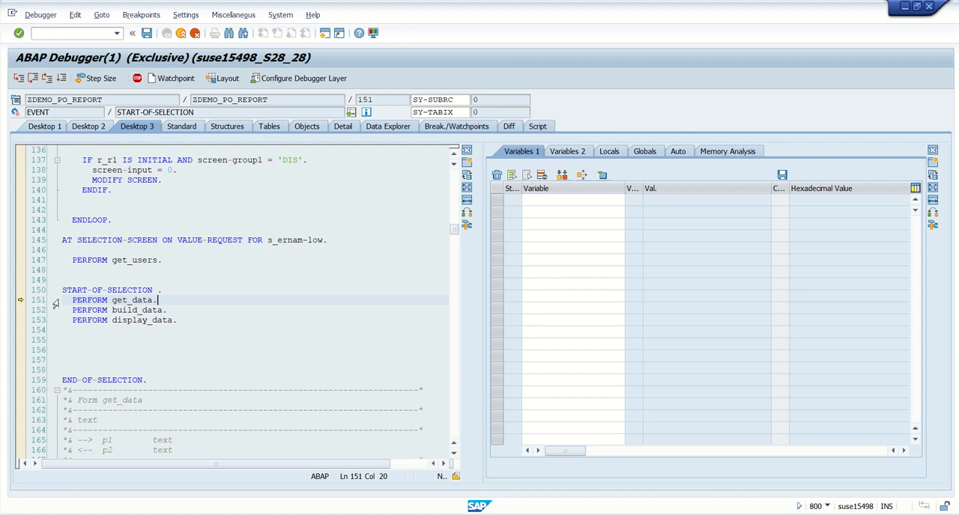
pyautogui.moveTo(18, 78)
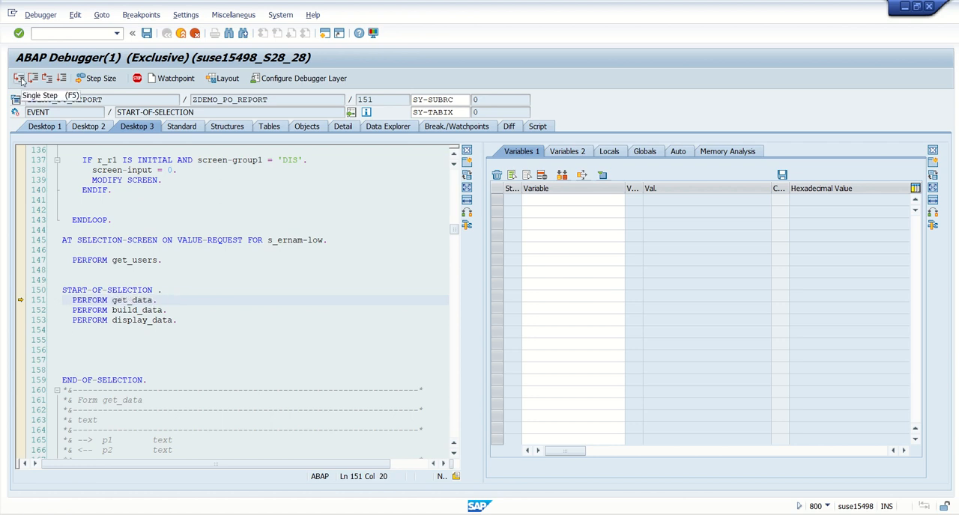
# Step: Step into get_data with F5 and watch GT_LIST in Variables 1 (97 rows after the SELECT)
pyautogui.click(20, 78)
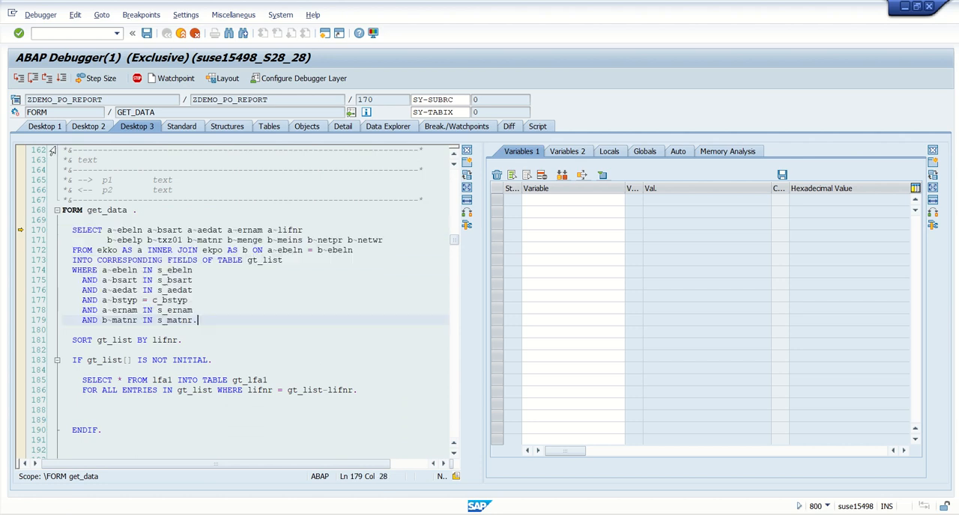
pyautogui.moveTo(18, 78)
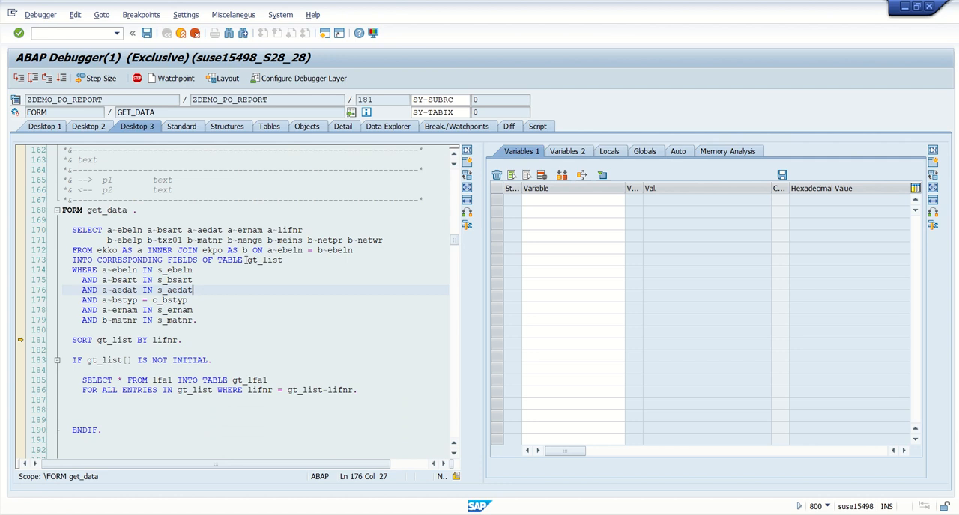
pyautogui.doubleClick(264, 261)
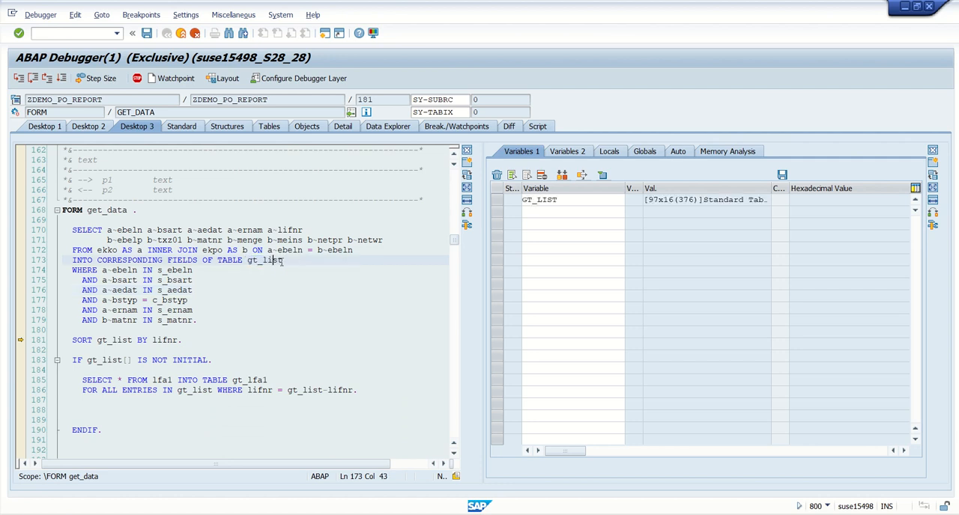
pyautogui.click(539, 199)
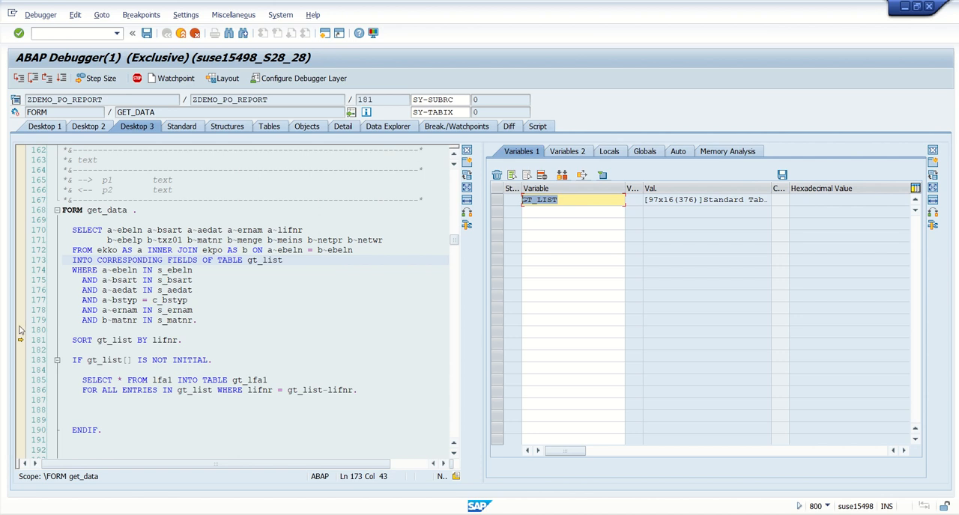
pyautogui.moveTo(21, 345)
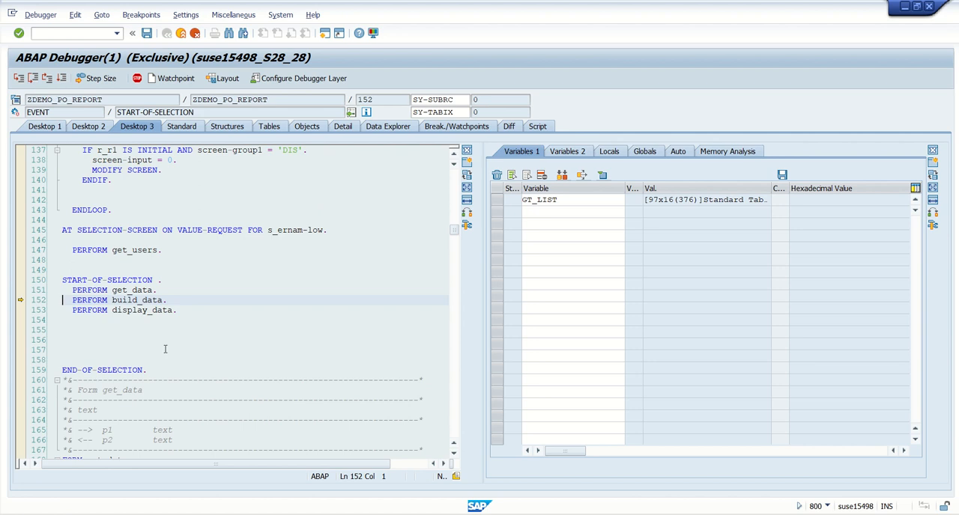
pyautogui.doubleClick(153, 300)
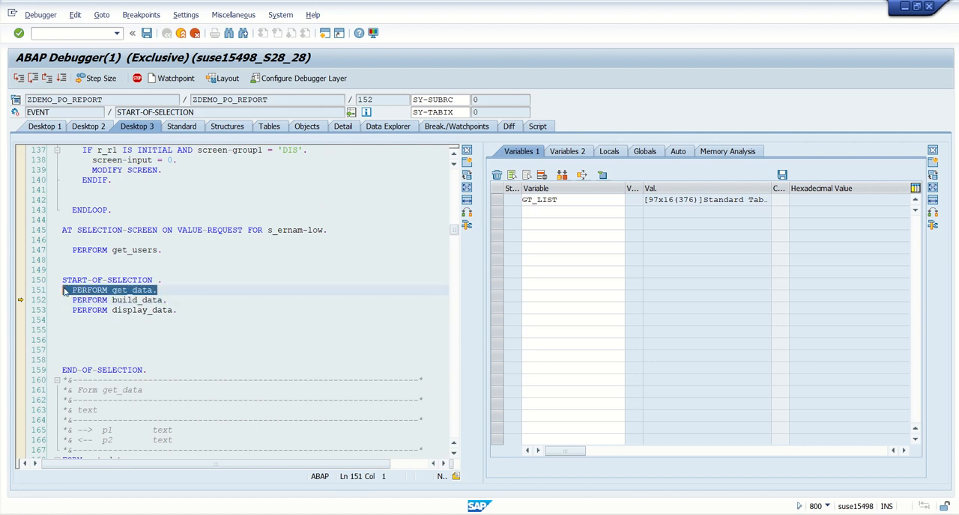
pyautogui.click(157, 290)
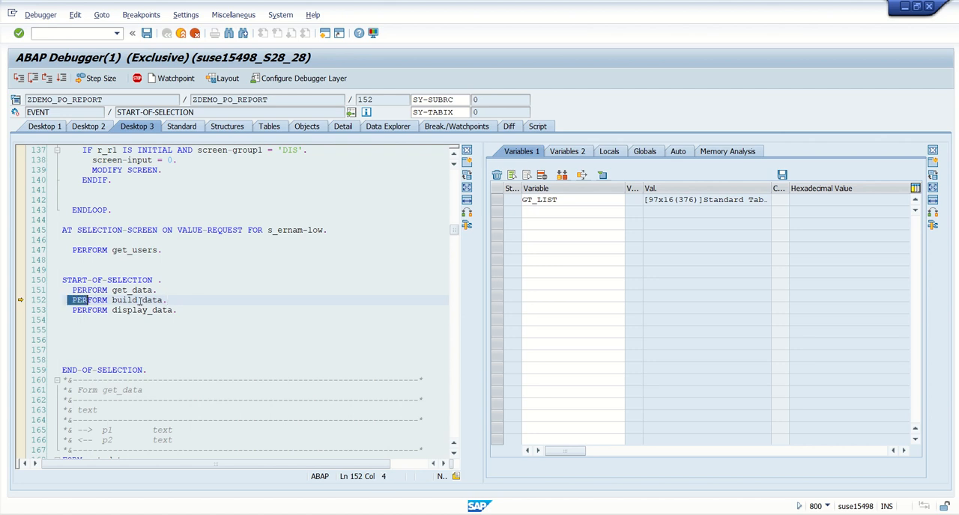
pyautogui.click(166, 300)
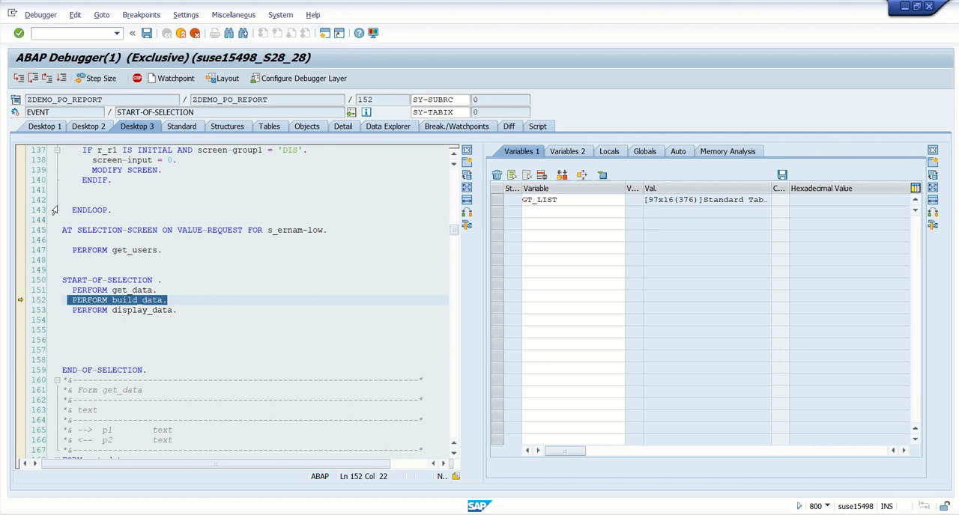
pyautogui.moveTo(18, 78)
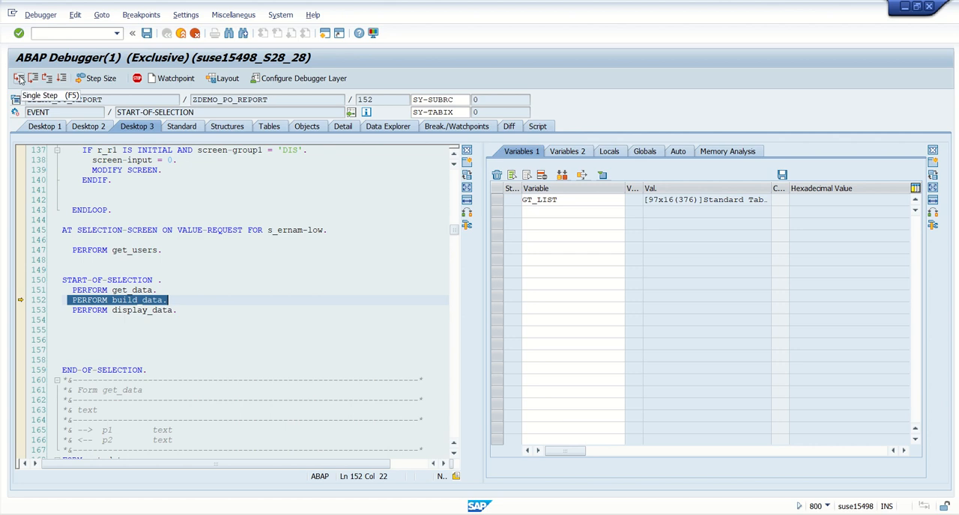
# Step: Single-step into FORM build_data, pausing on the LOOP AT gt_list statement at line 206
pyautogui.click(18, 78)
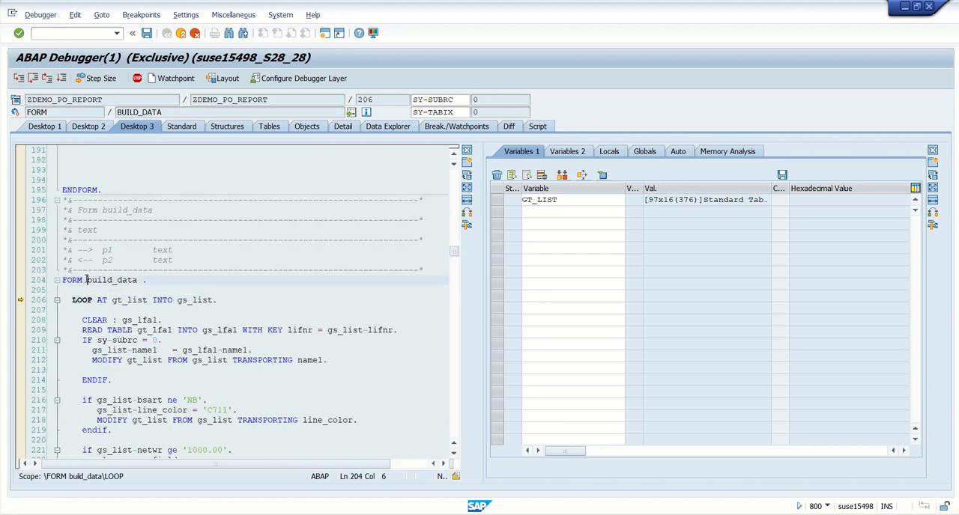
pyautogui.doubleClick(112, 280)
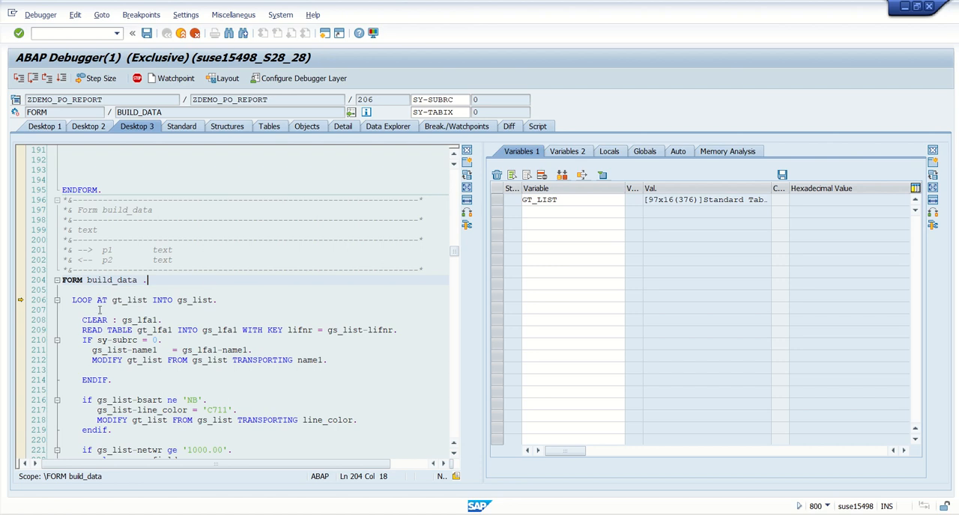
pyautogui.moveTo(47, 78)
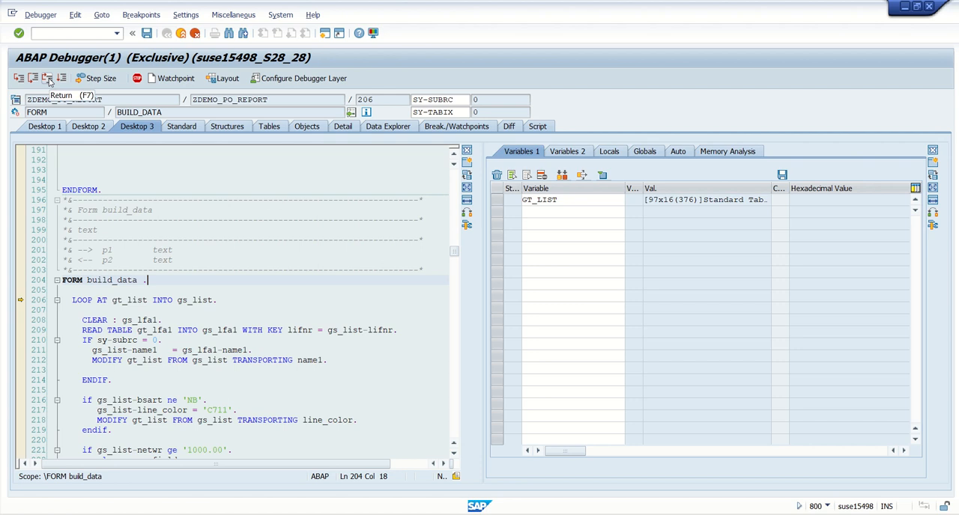
# Step: Return from build_data and mark the PERFORM get_data call at line 151
pyautogui.click(48, 78)
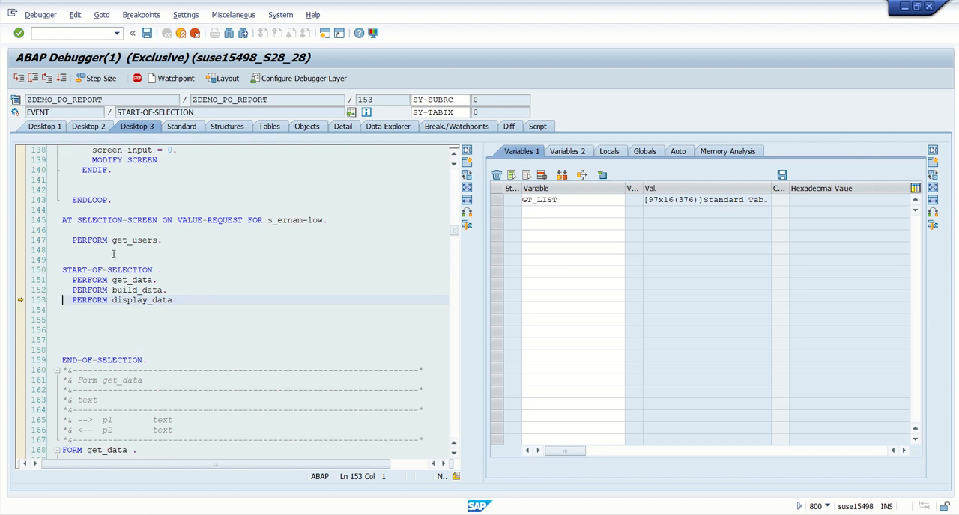
pyautogui.moveTo(33, 78)
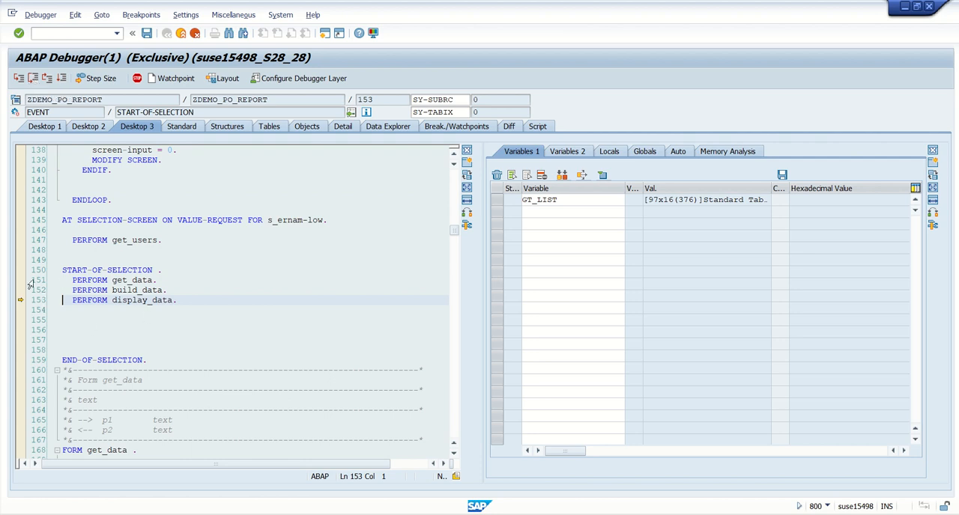
pyautogui.moveTo(27, 283)
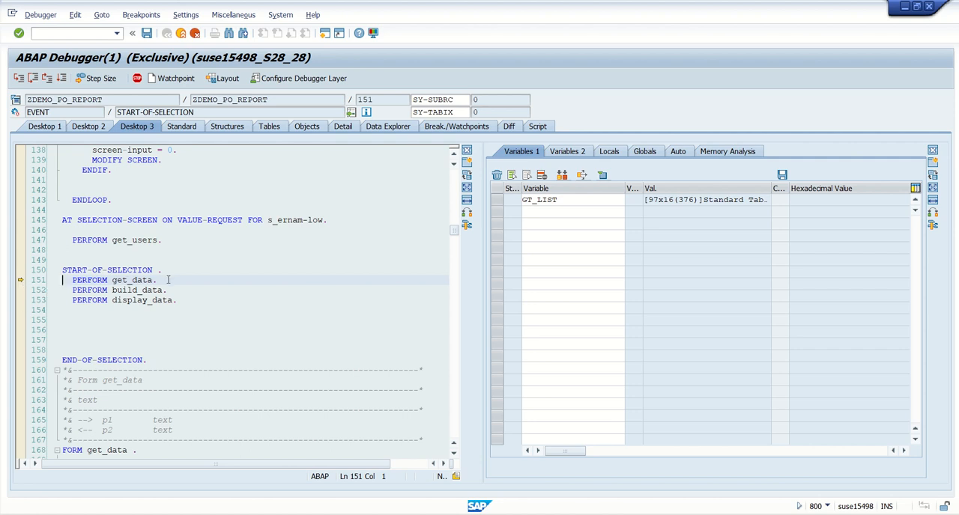
pyautogui.click(156, 280)
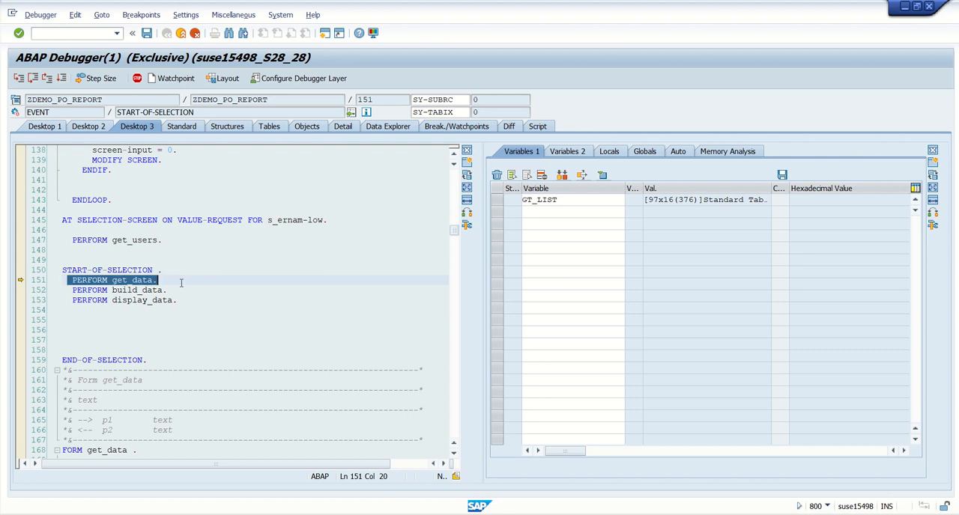
pyautogui.moveTo(33, 78)
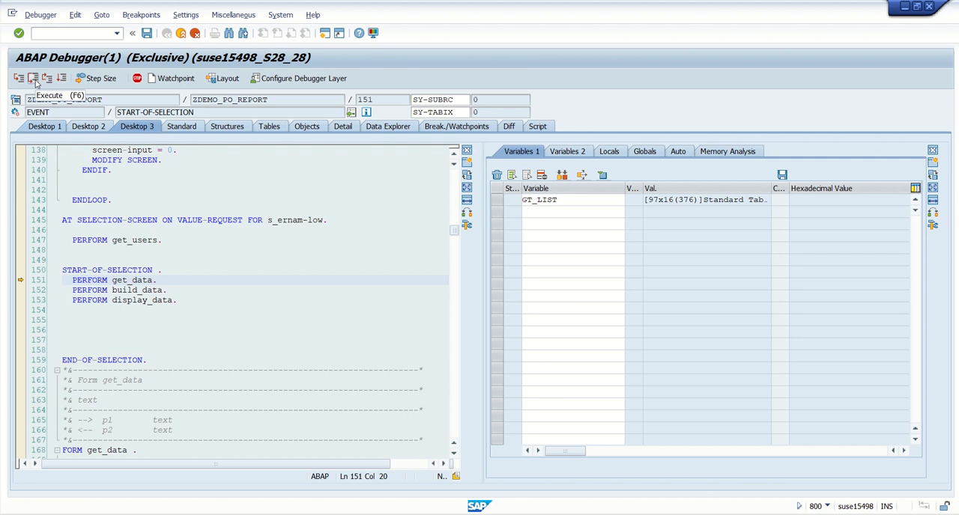
# Step: Execute get_data in one step, then step through build_data's loop (lines 206–233) down to ENDLOOP and back
pyautogui.click(33, 78)
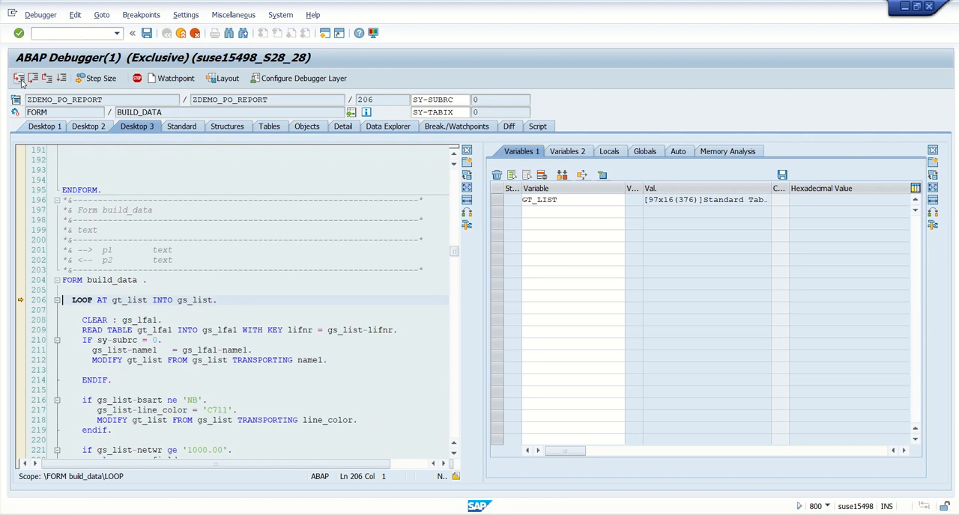
pyautogui.click(31, 77)
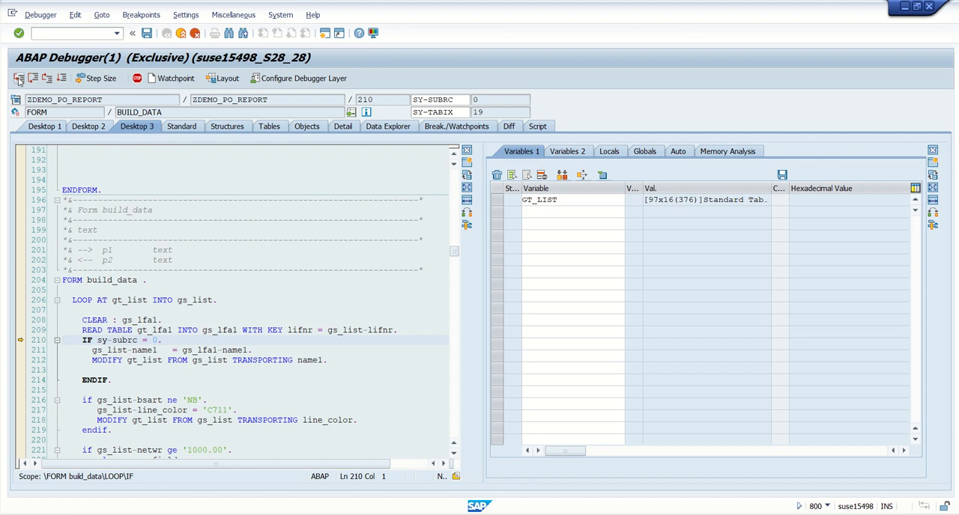
pyautogui.click(18, 78)
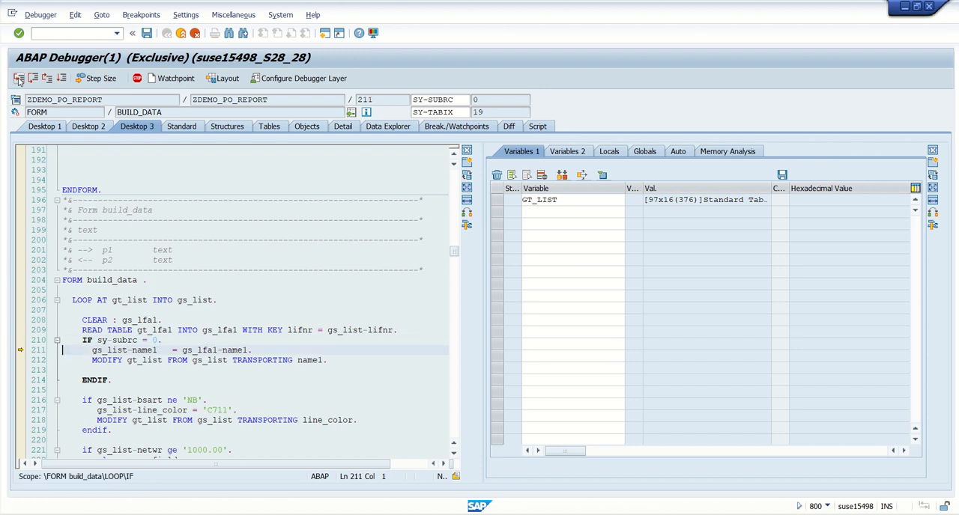
pyautogui.click(17, 78)
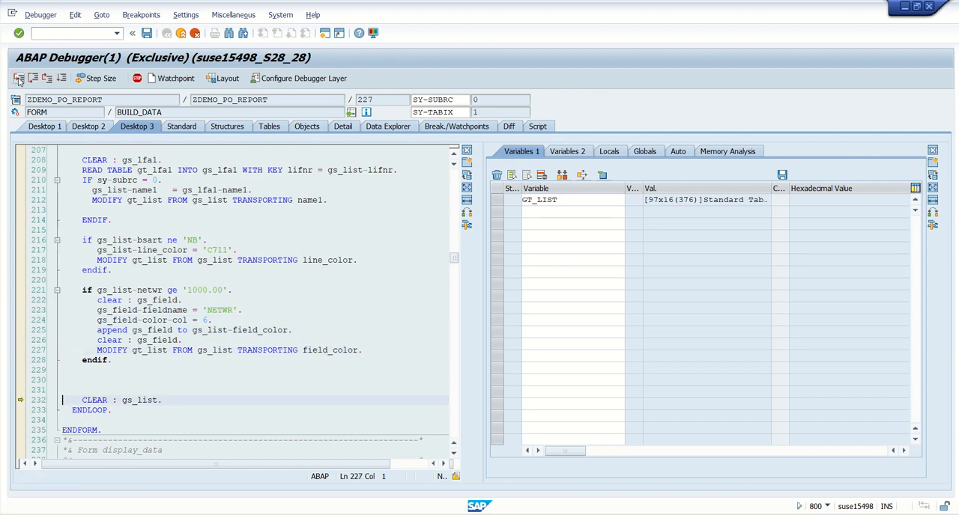
pyautogui.click(33, 78)
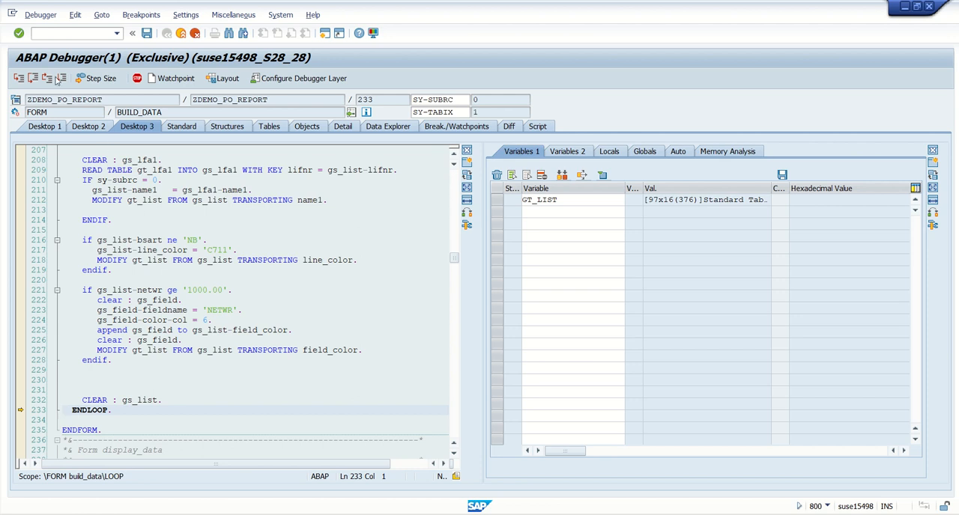
pyautogui.click(33, 78)
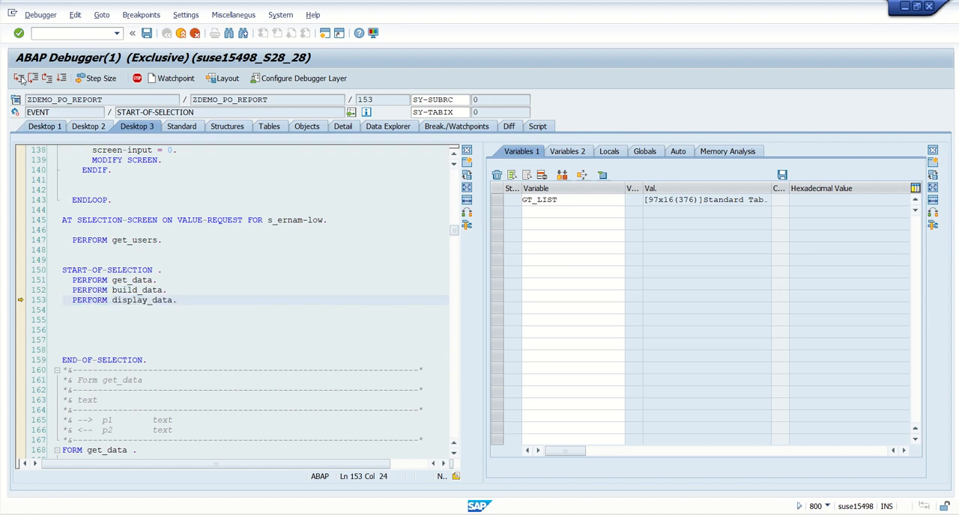
pyautogui.moveTo(20, 78)
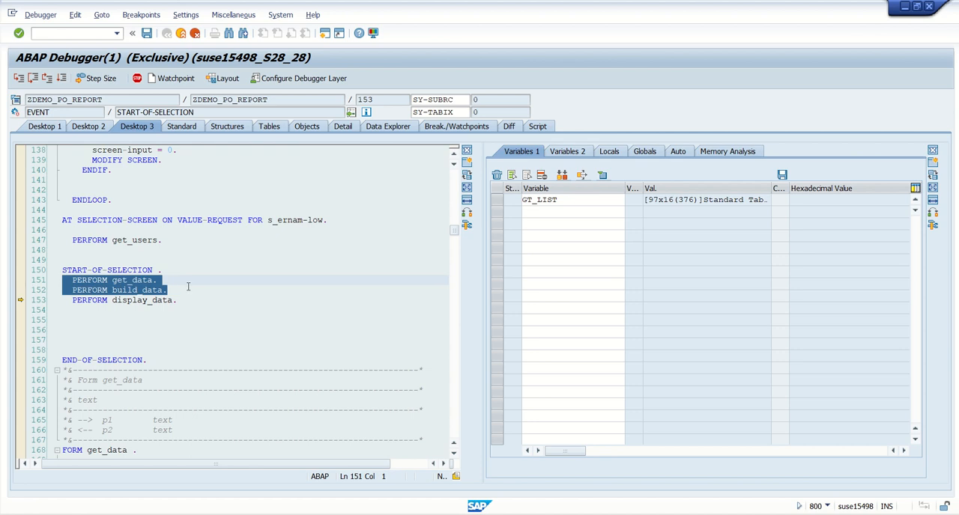
# Step: Leave build_data so execution stops at PERFORM display_data on line 153
pyautogui.click(33, 78)
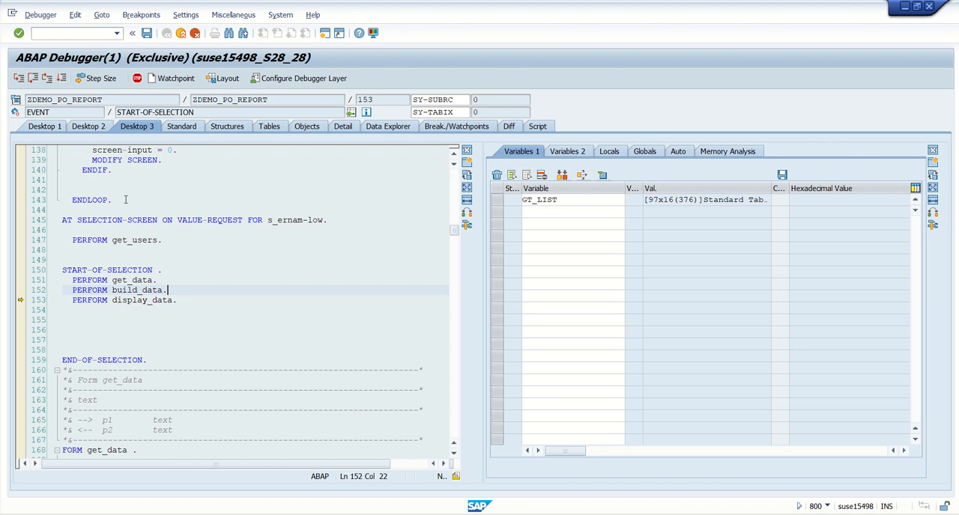
pyautogui.moveTo(183, 304)
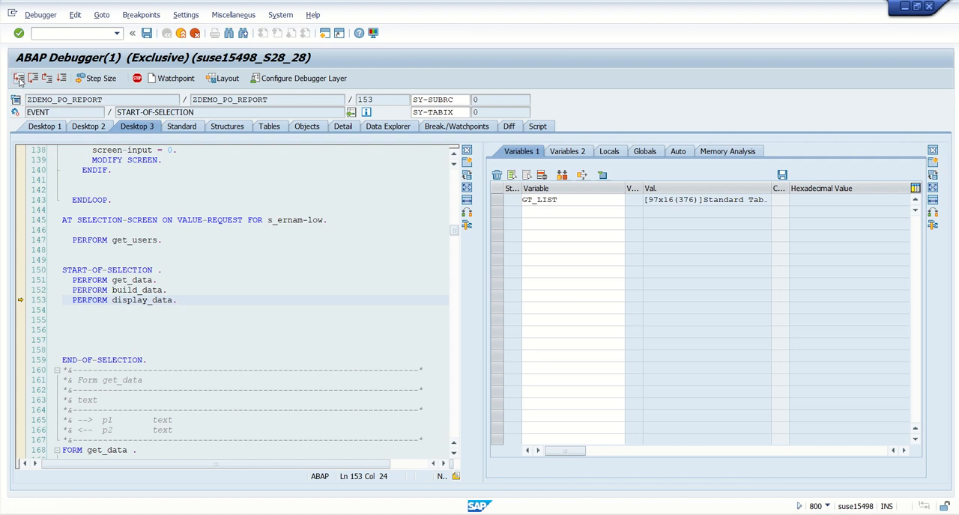
# Step: Step into display_data and read its layout and field catalogue code down to the REUSE_ALV_GRID_DISPLAY_LVC call
pyautogui.click(18, 78)
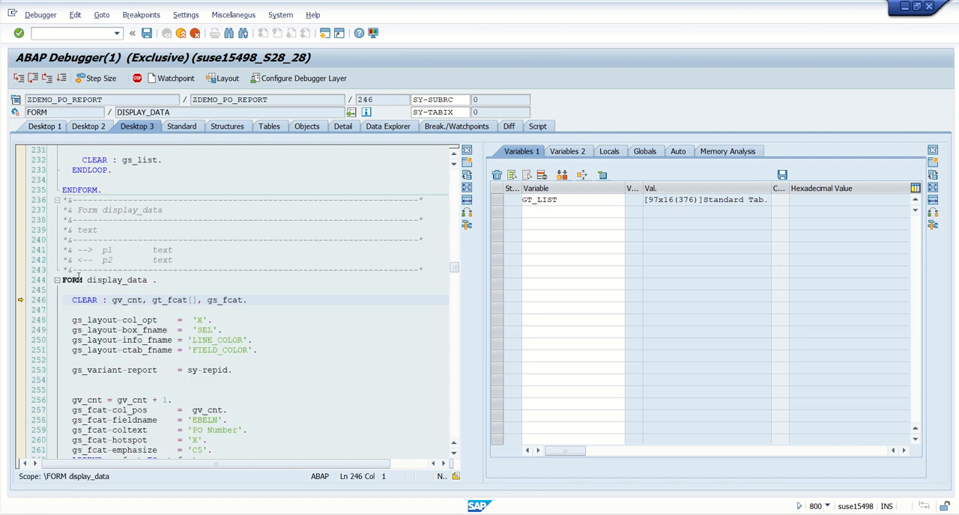
pyautogui.click(157, 280)
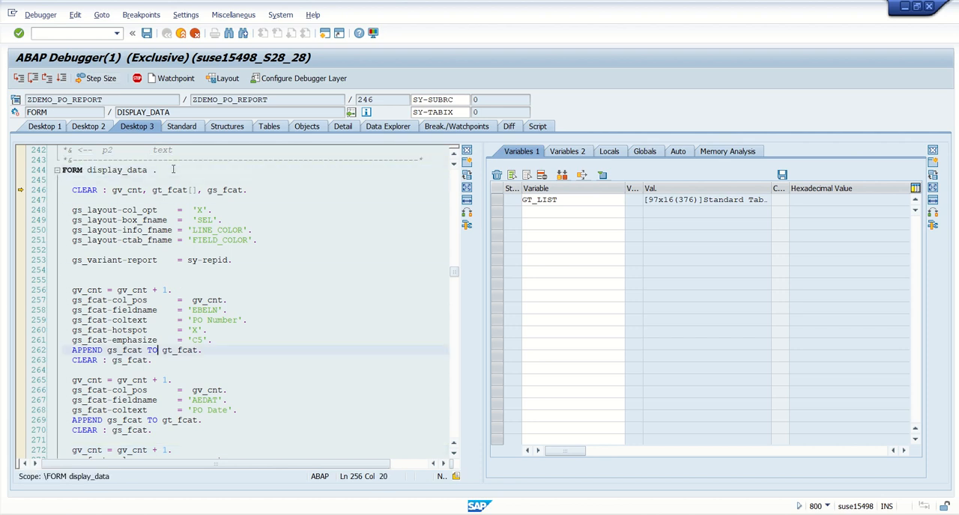
pyautogui.scroll(-3)
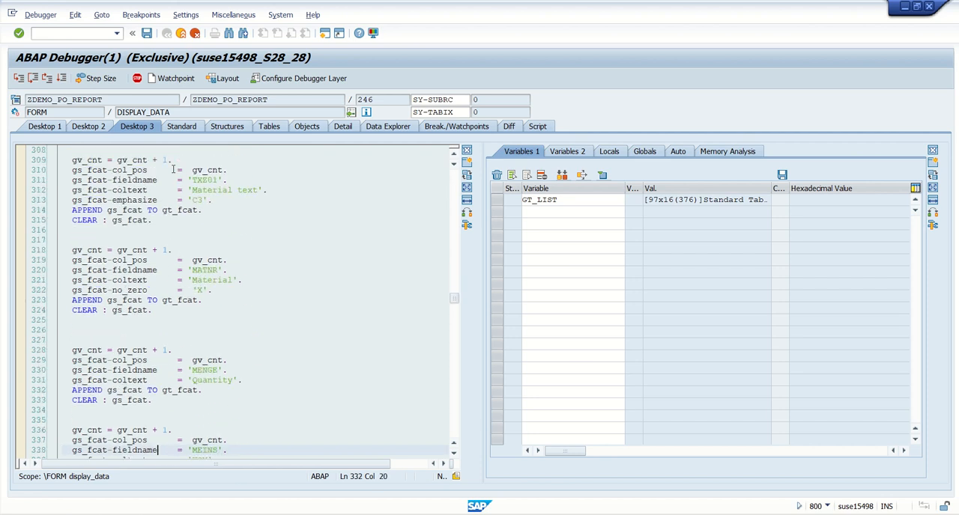
pyautogui.scroll(-3)
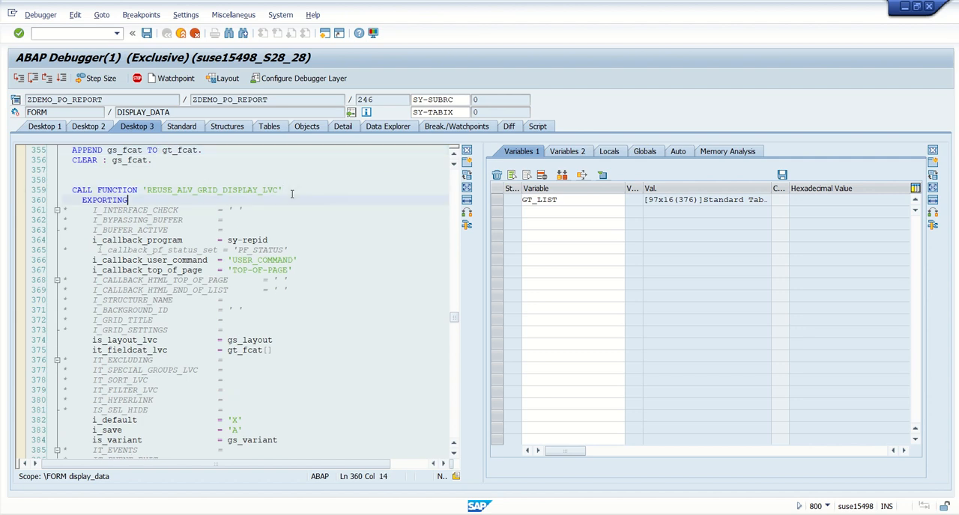
pyautogui.scroll(-3)
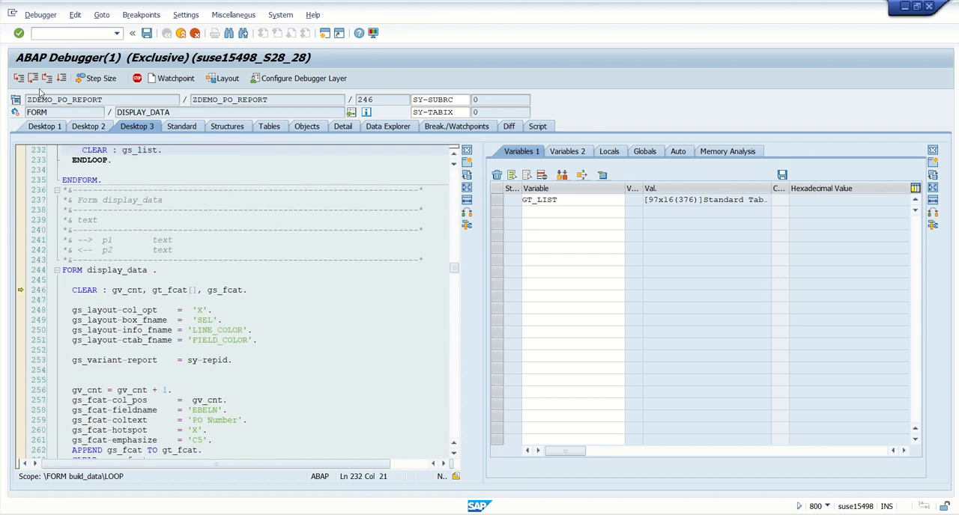
# Step: Set a breakpoint in display_data and continue to line 257 where gs_fcat-col_pos builds the field catalogue
pyautogui.click(18, 78)
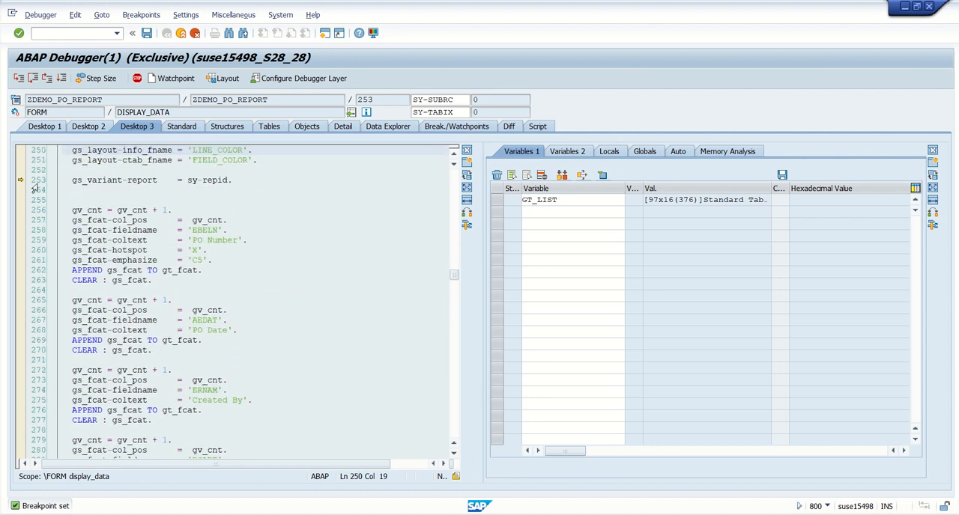
pyautogui.moveTo(61, 78)
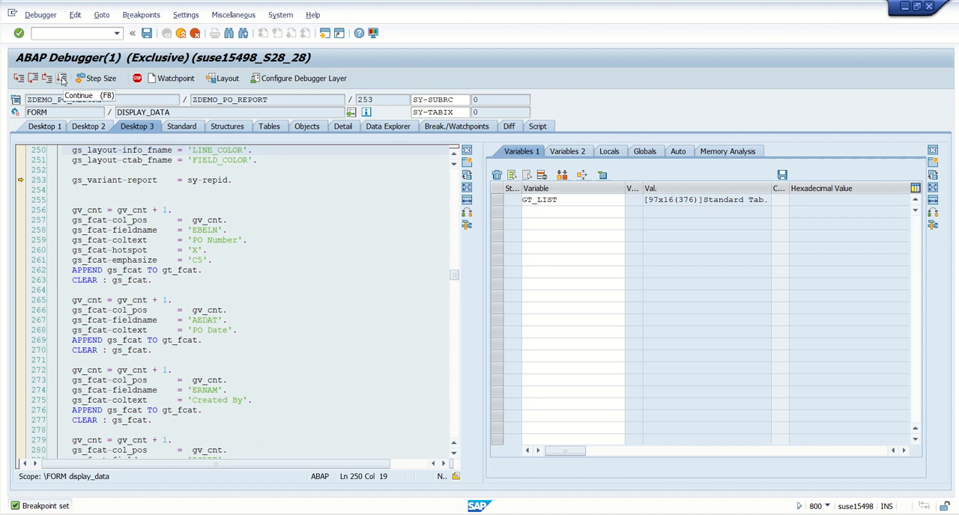
pyautogui.click(153, 149)
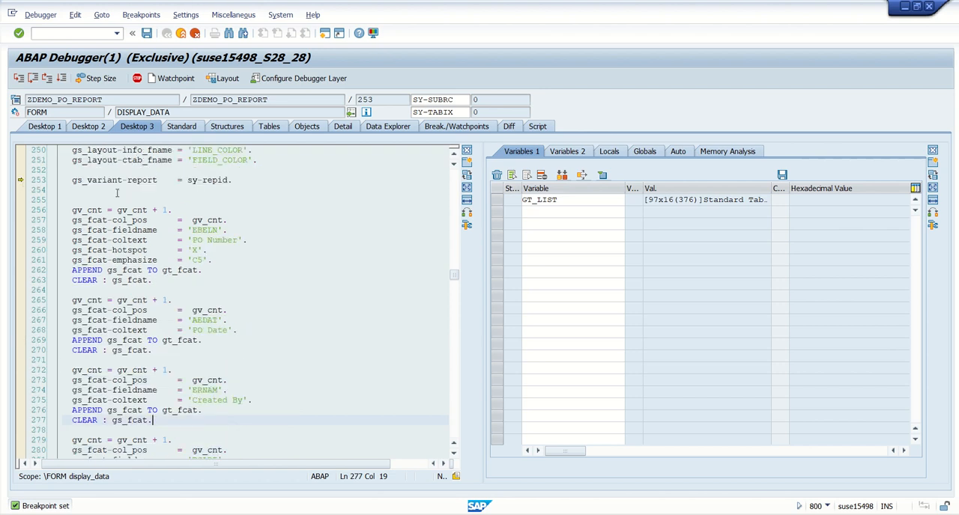
pyautogui.scroll(-3)
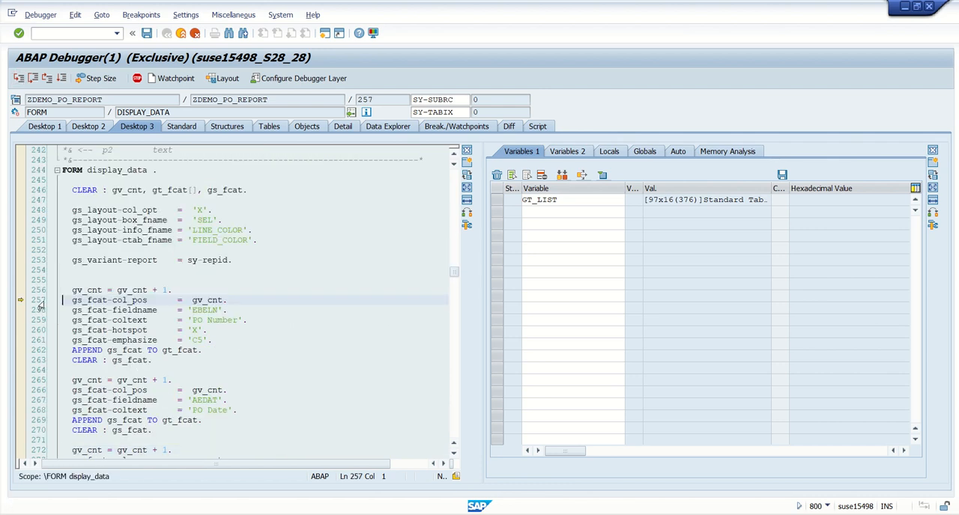
pyautogui.moveTo(63, 77)
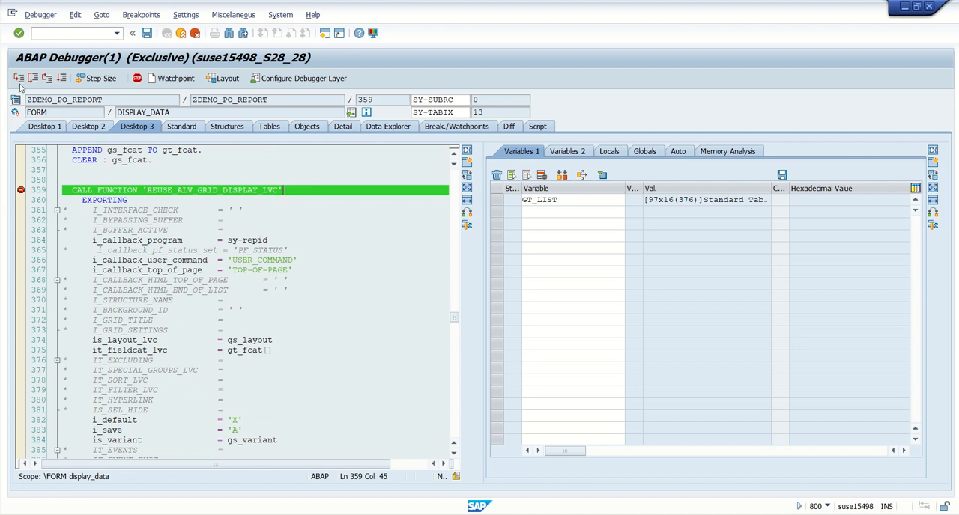
pyautogui.moveTo(18, 78)
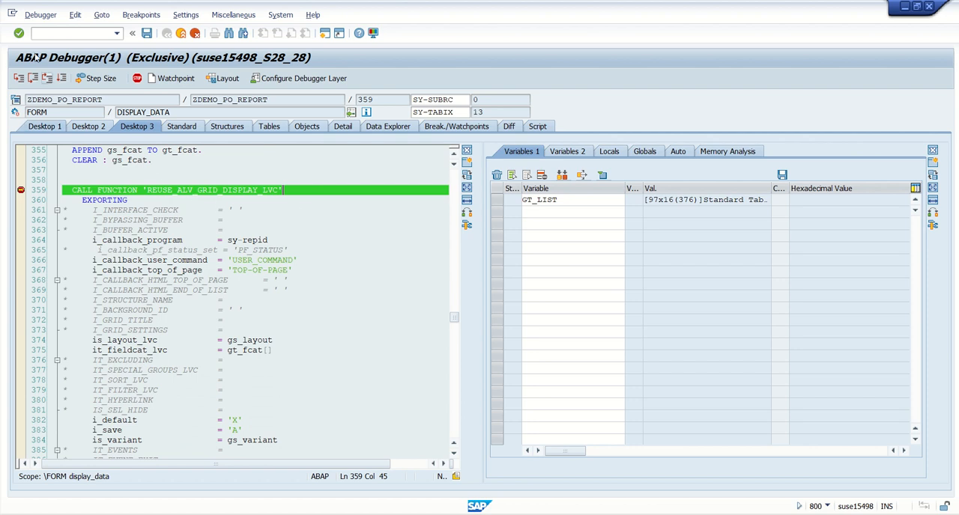
pyautogui.moveTo(33, 77)
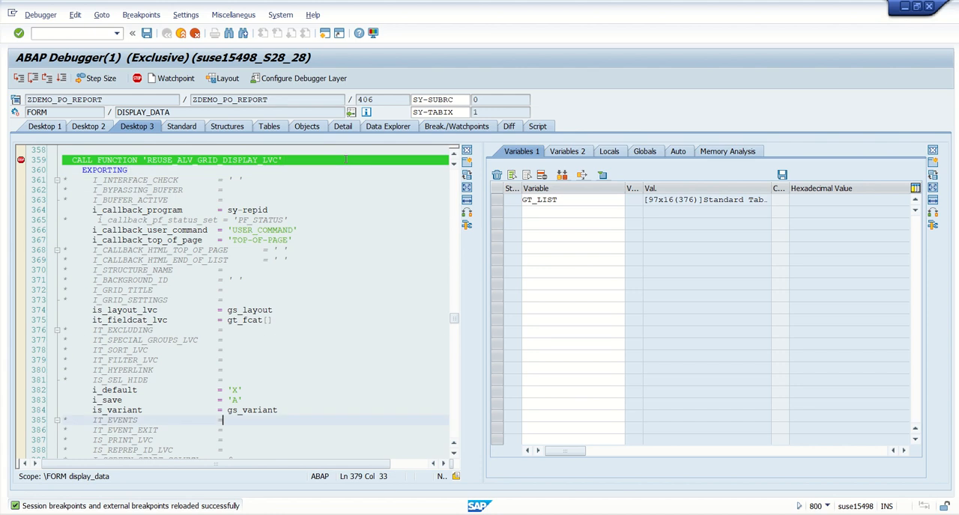
# Step: Go Back (F3) from the Purchase order details screen to SAP Easy Access
pyautogui.scroll(-3)
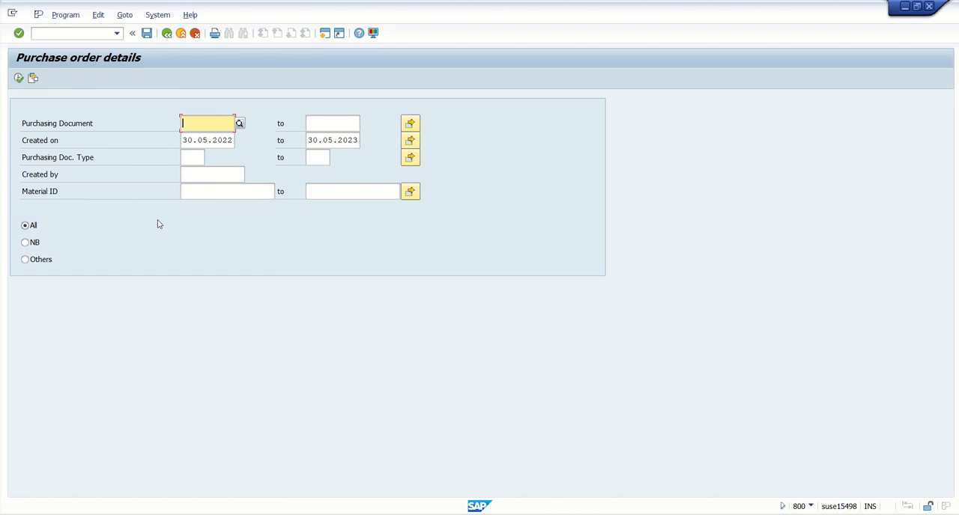
pyautogui.moveTo(167, 33)
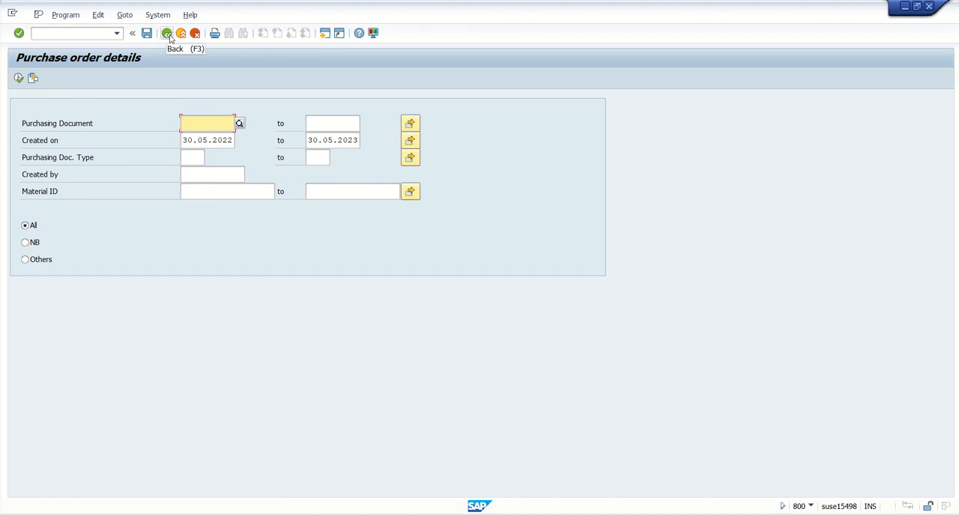
pyautogui.click(167, 33)
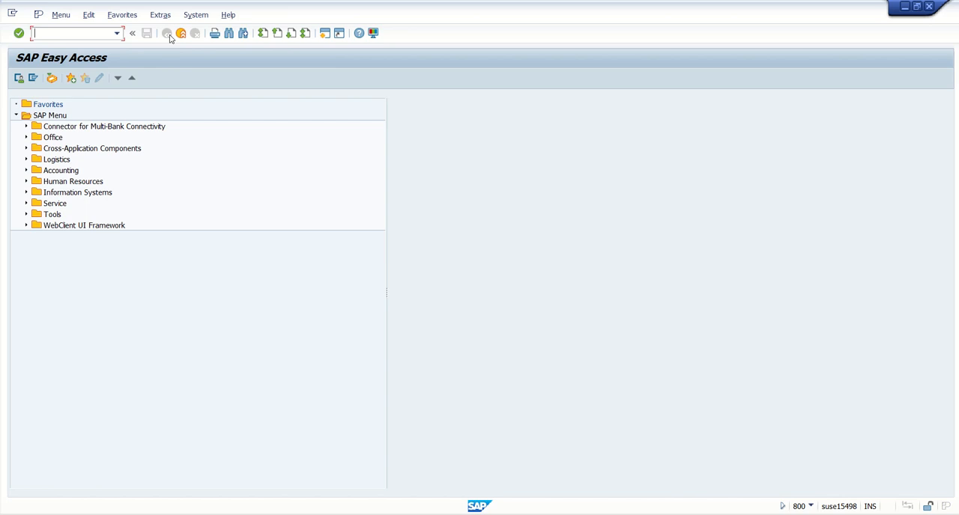